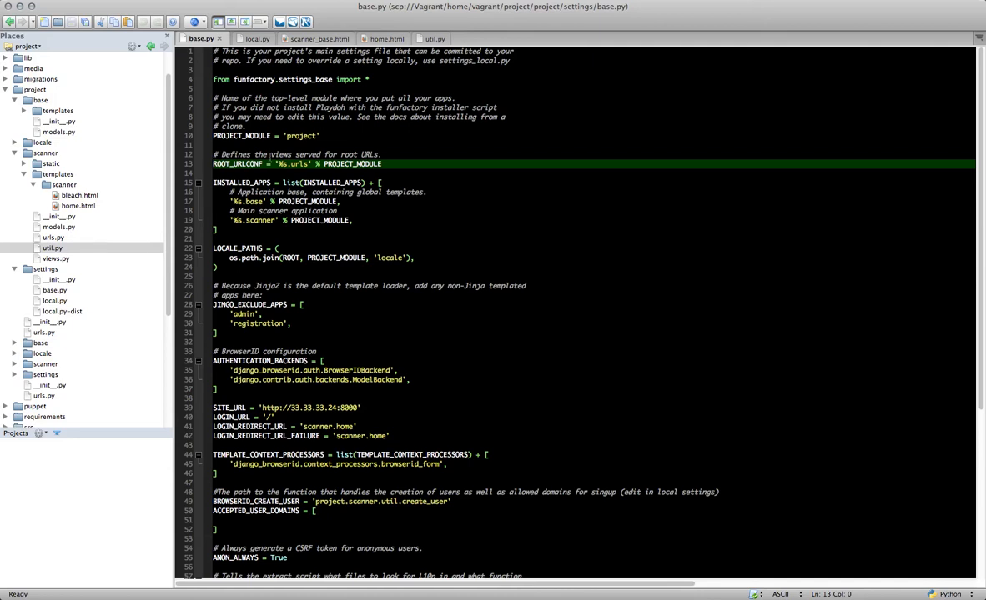
mouse_move(152, 243)
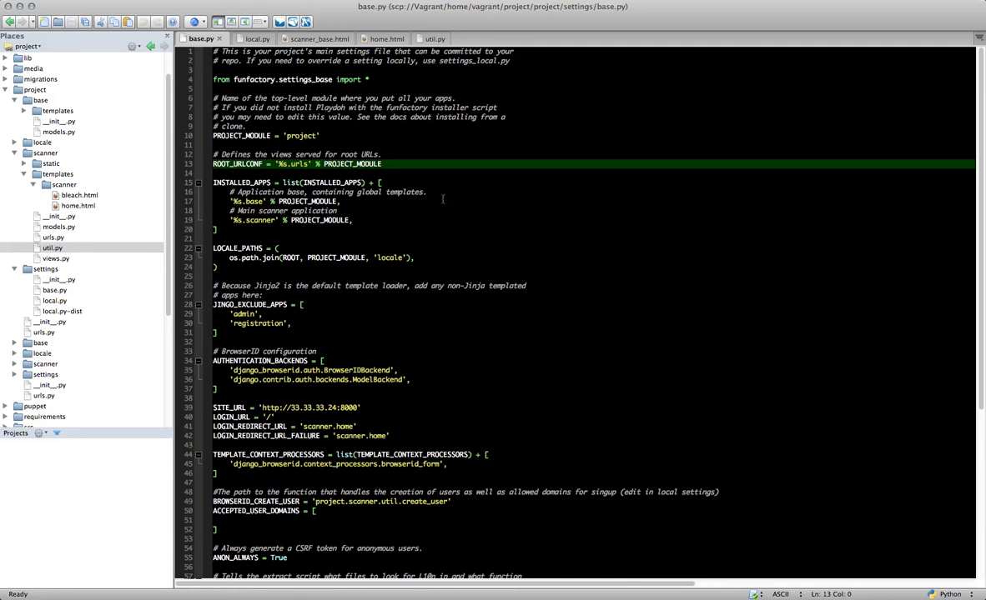
mouse_move(432, 253)
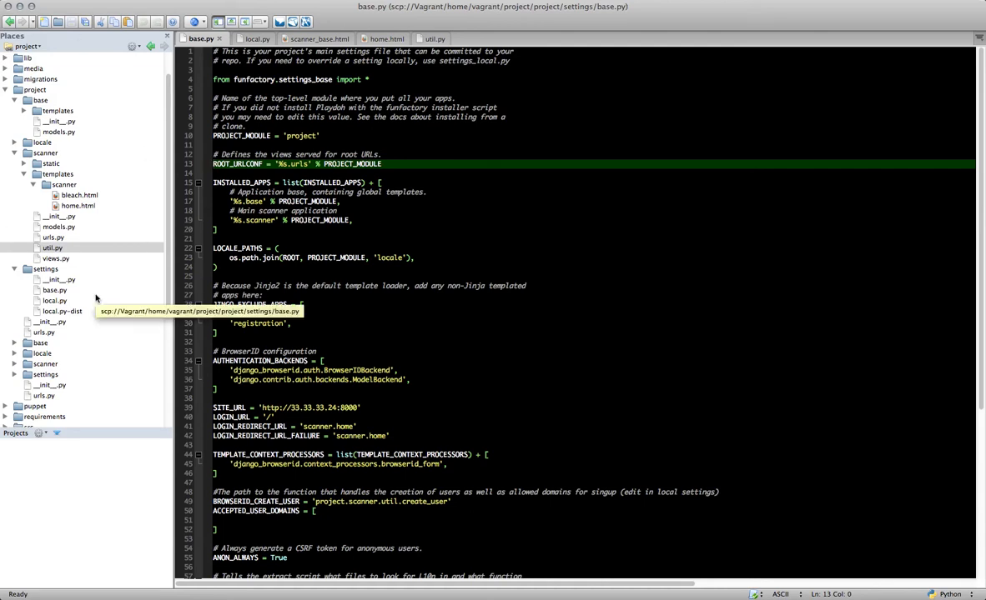
mouse_move(134, 300)
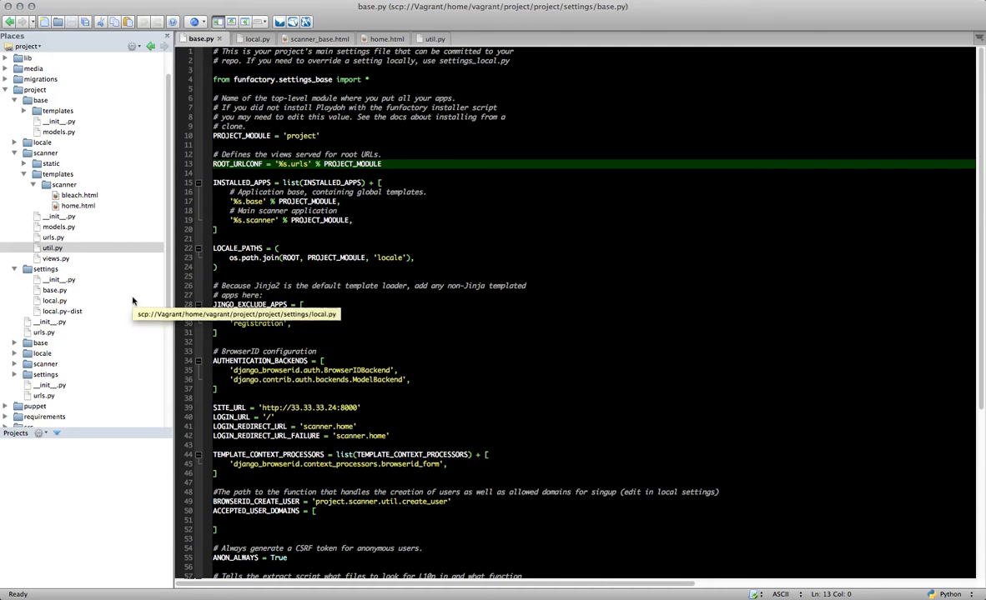
mouse_move(83, 59)
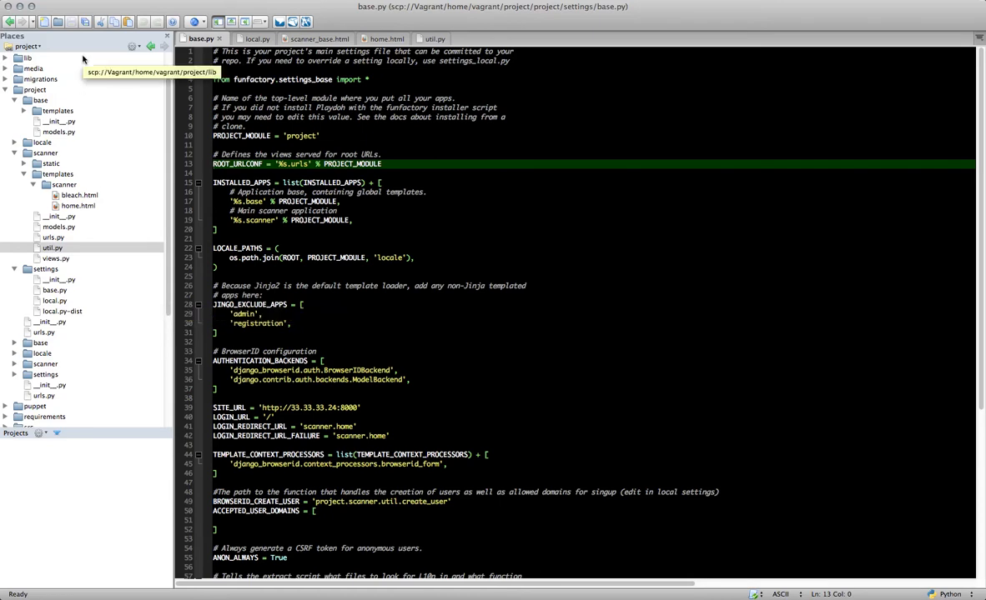
mouse_move(35, 47)
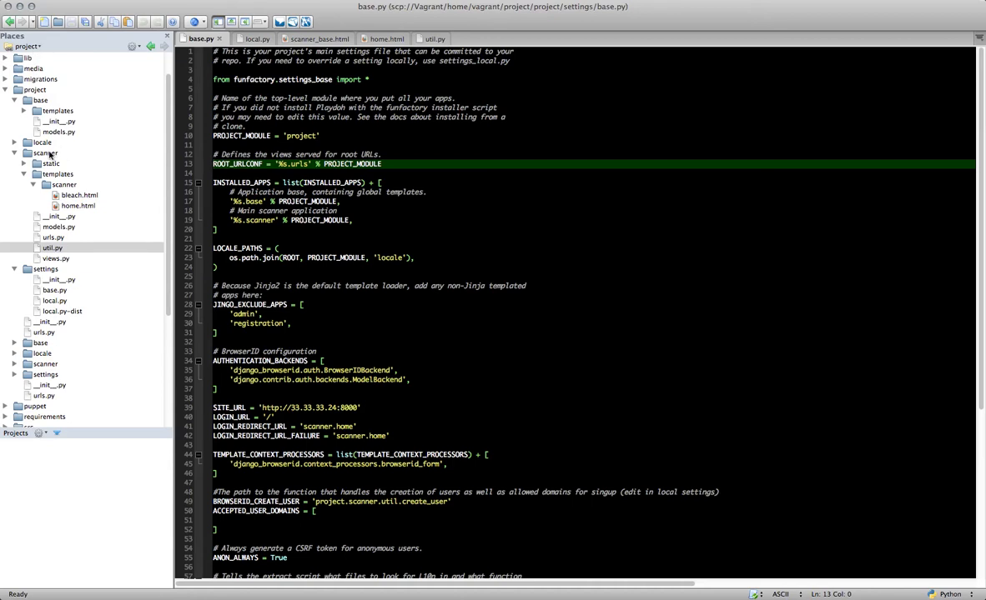
mouse_move(50, 163)
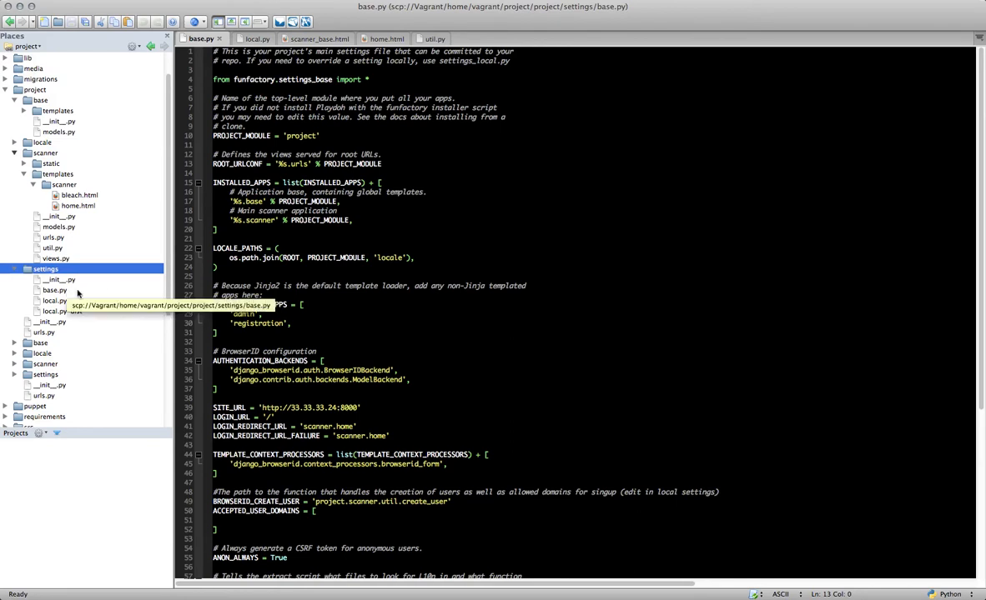
mouse_move(55, 312)
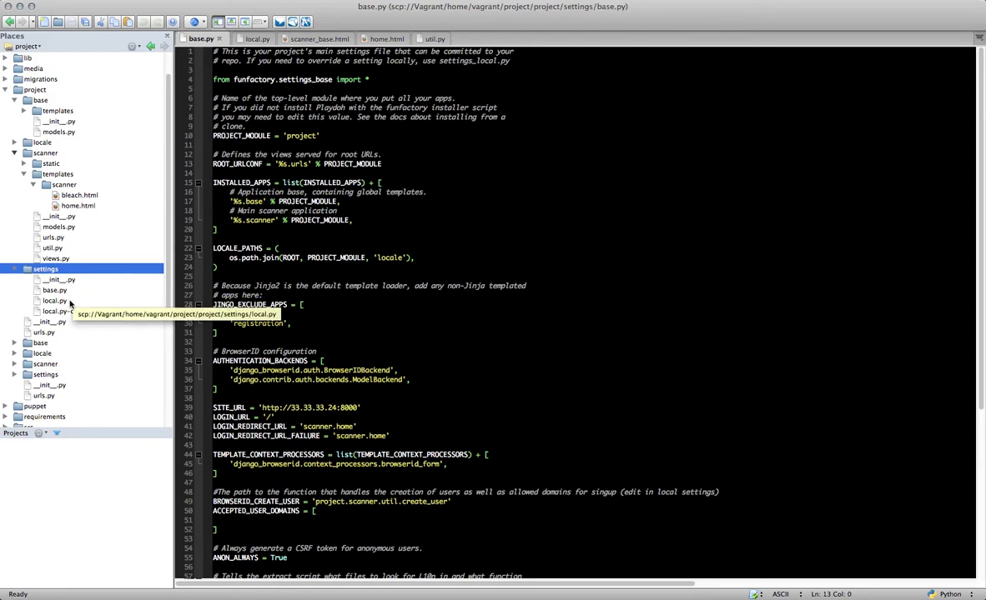
- Bring up local.py, where ACCEPTED_USER_DOMAINS lists mozilla.com and mozilla.org
click(54, 300)
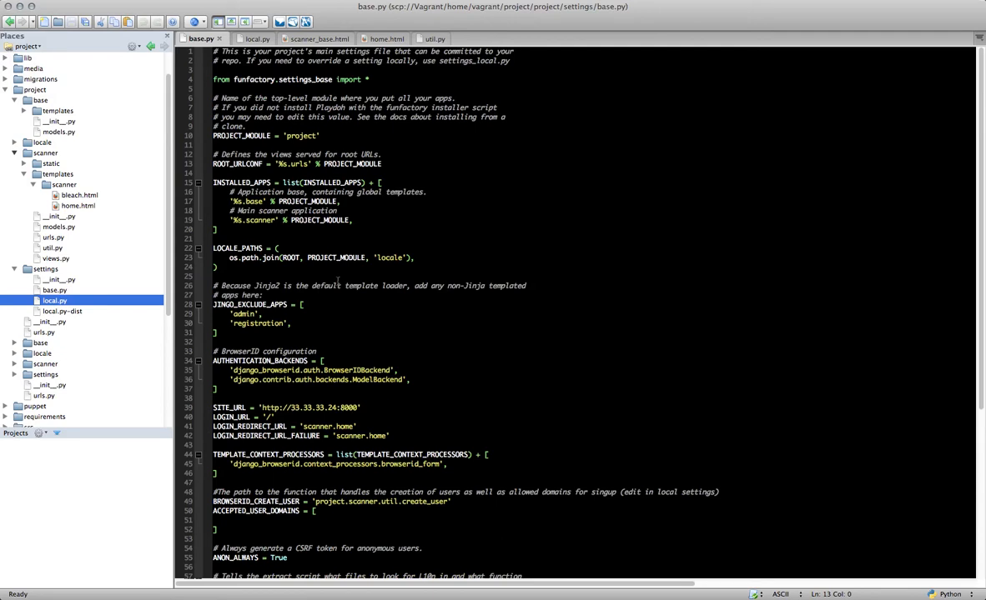
mouse_move(369, 364)
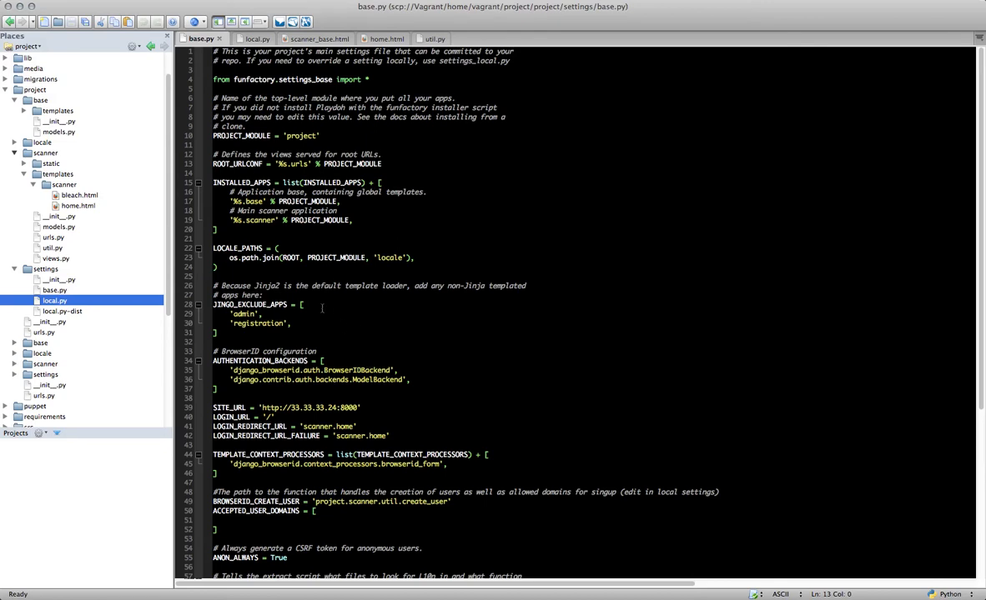
scroll(down, 3)
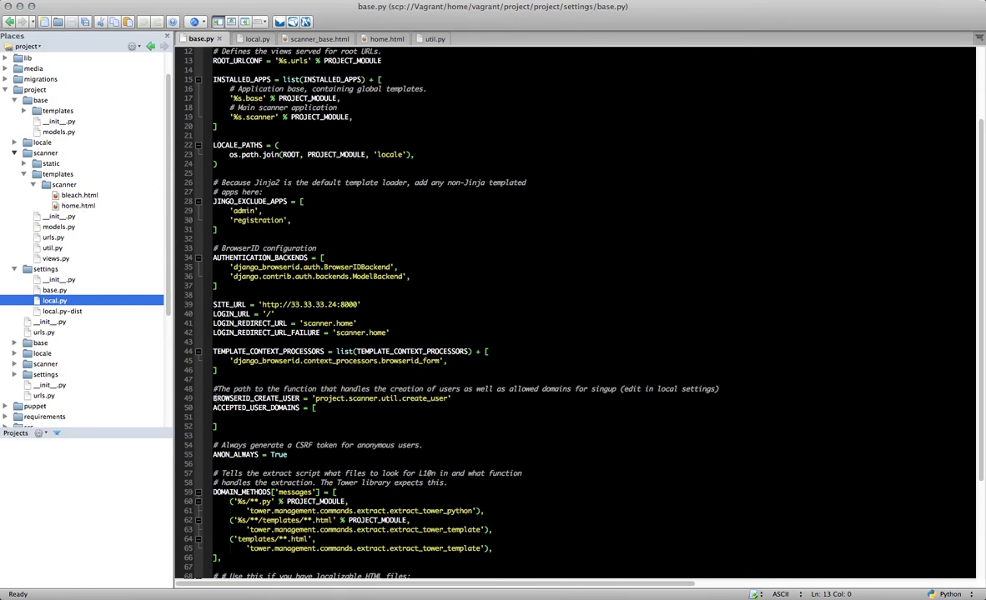
click(333, 397)
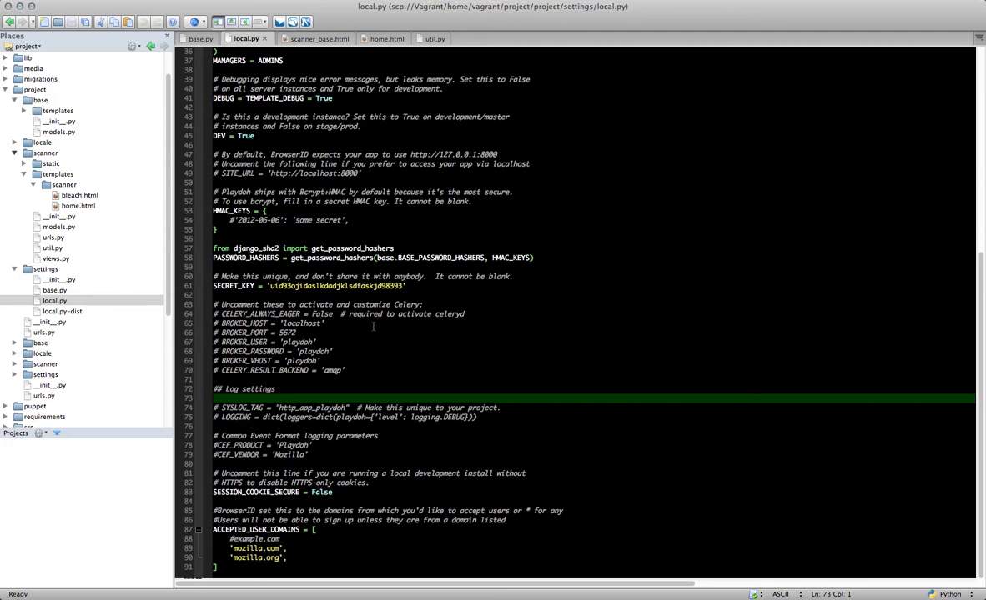
mouse_move(344, 350)
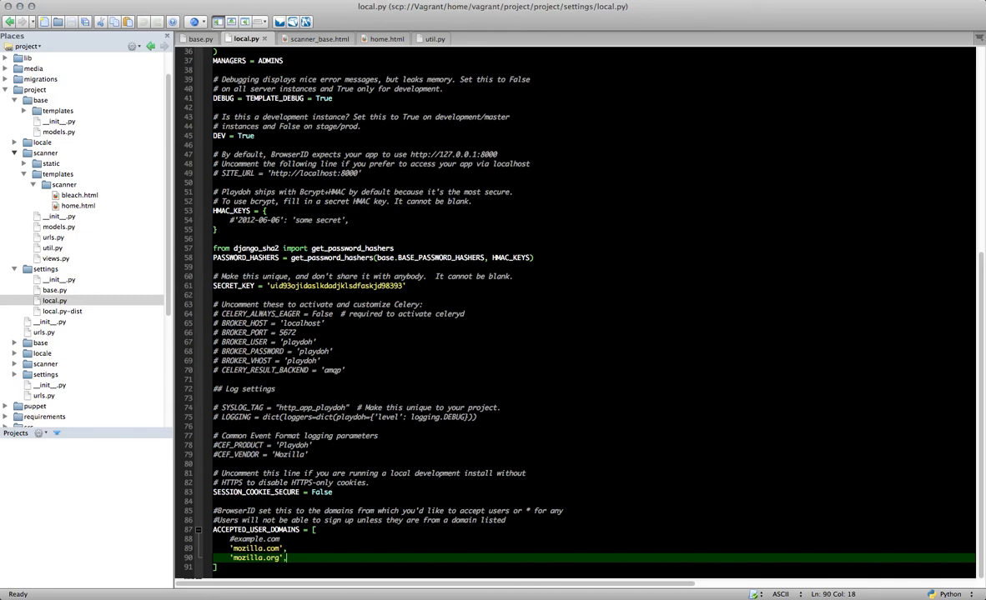
click(259, 547)
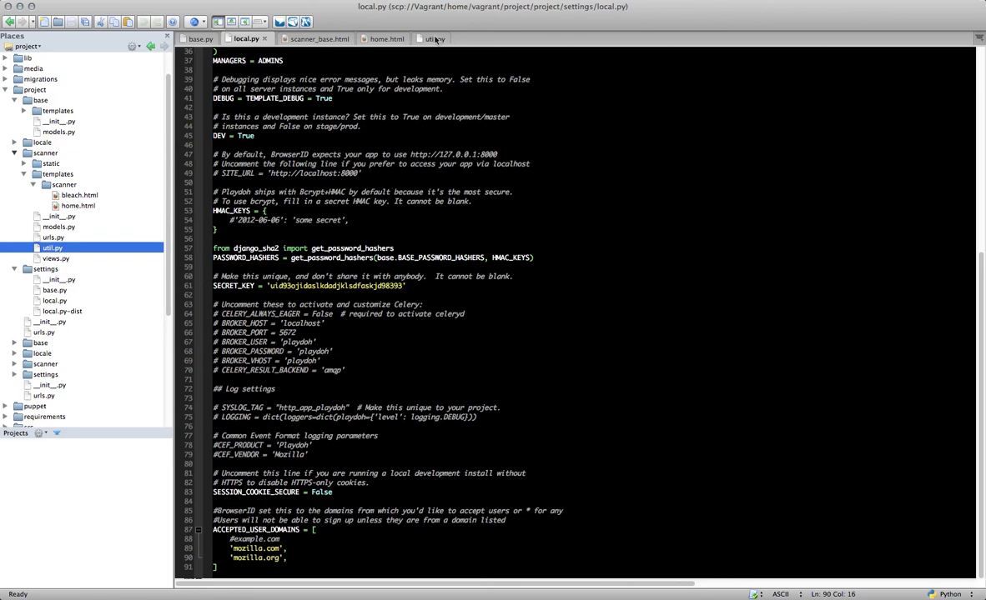
- Switch to the scanner's util.py to view the create_user function
click(432, 38)
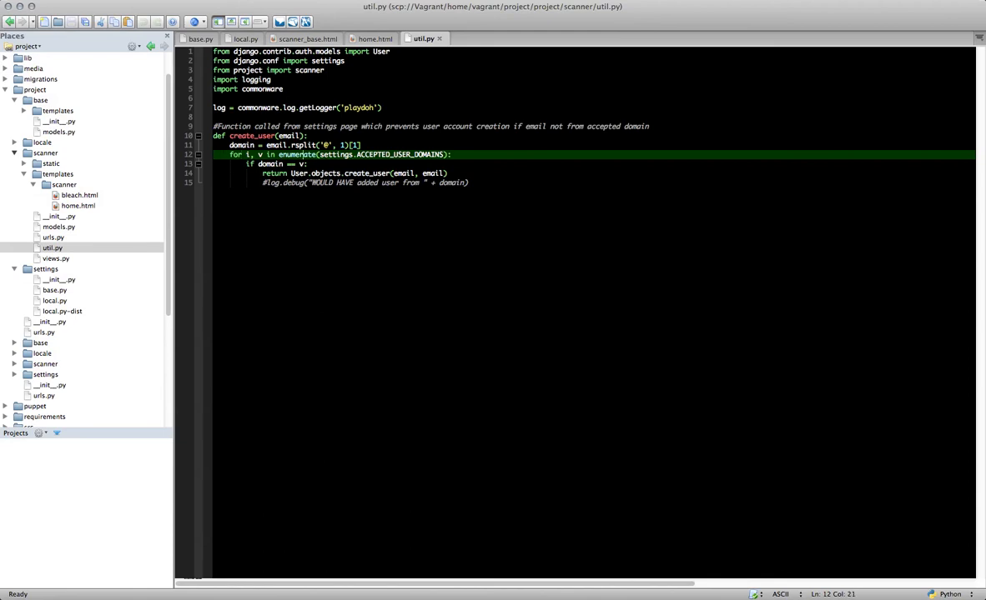
- Review create_user's loop that creates a user only for accepted email domains
click(353, 154)
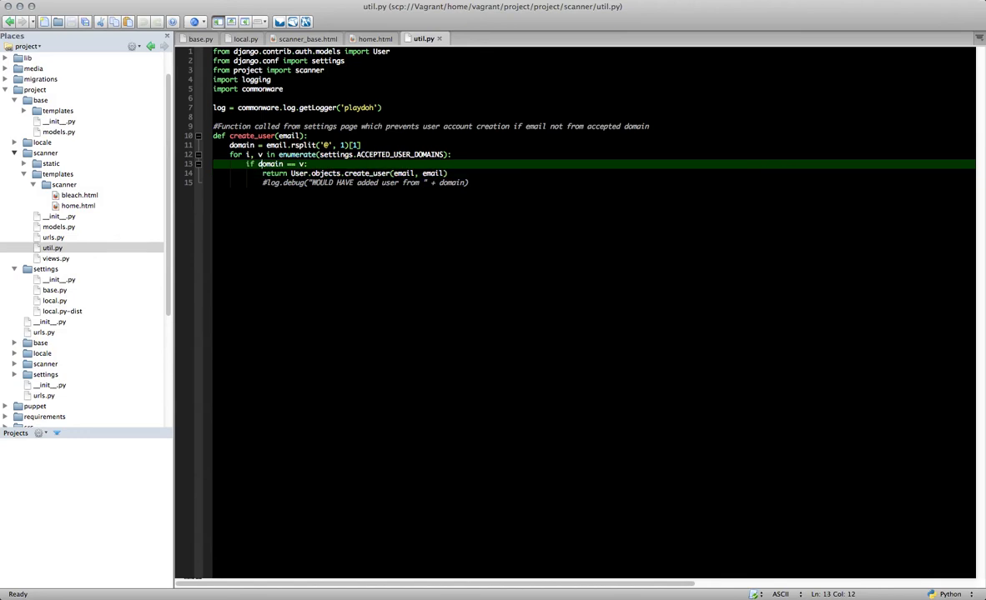
click(350, 173)
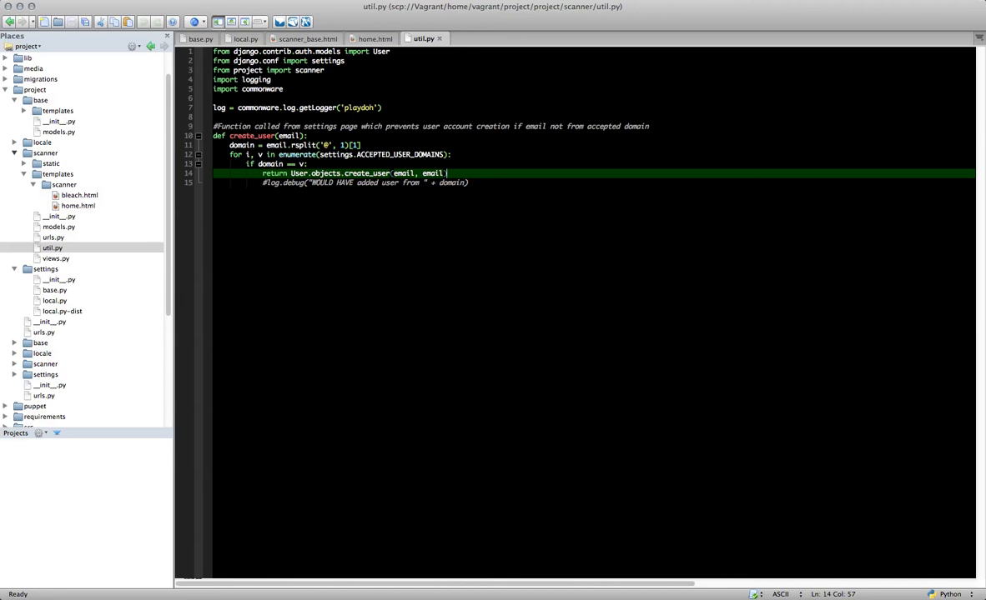
mouse_move(405, 462)
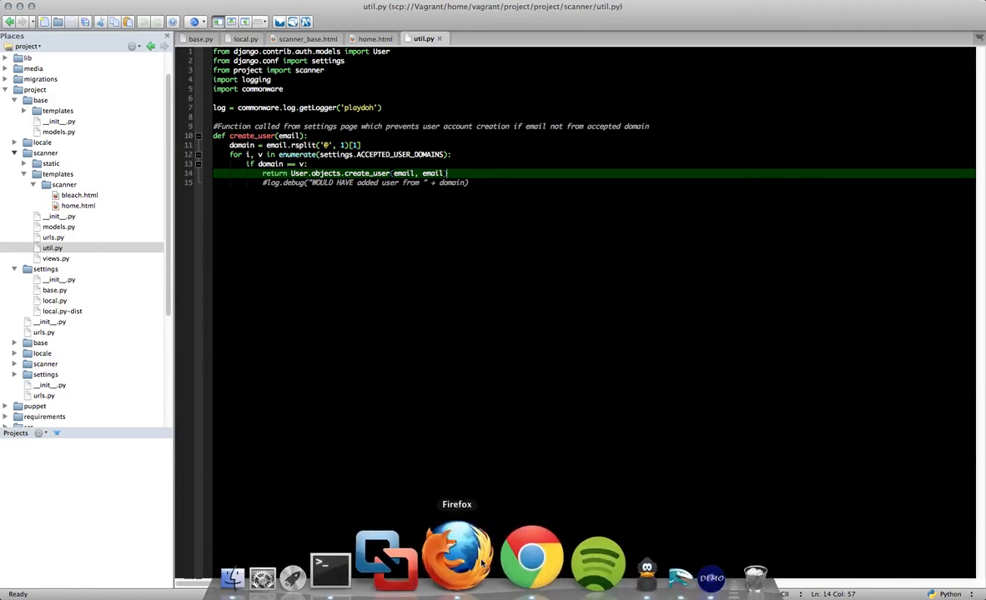
- Sign in to Minion via Persona with the mozilla.com address and reach the Welcome page
click(457, 554)
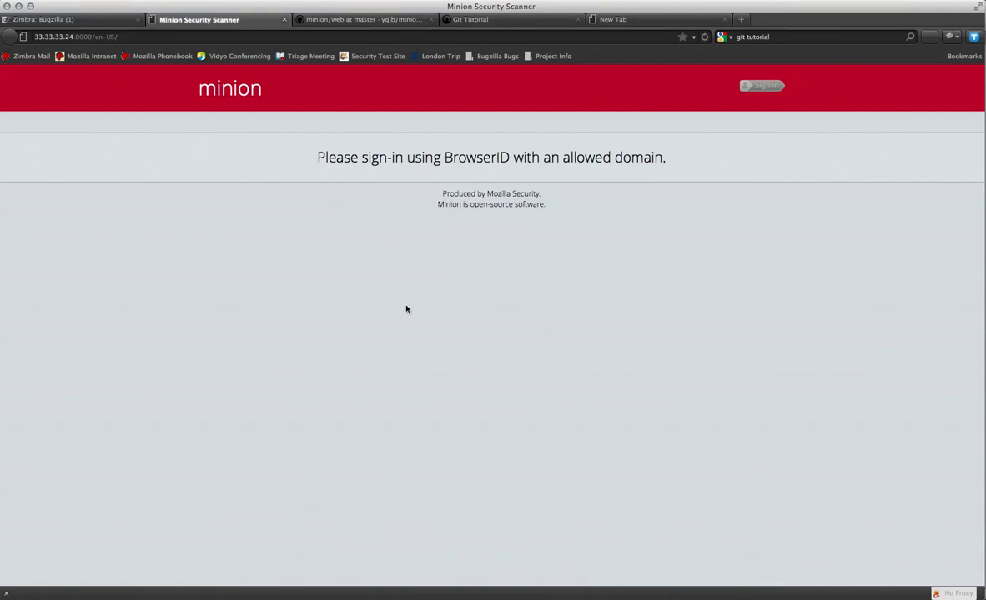
mouse_move(676, 297)
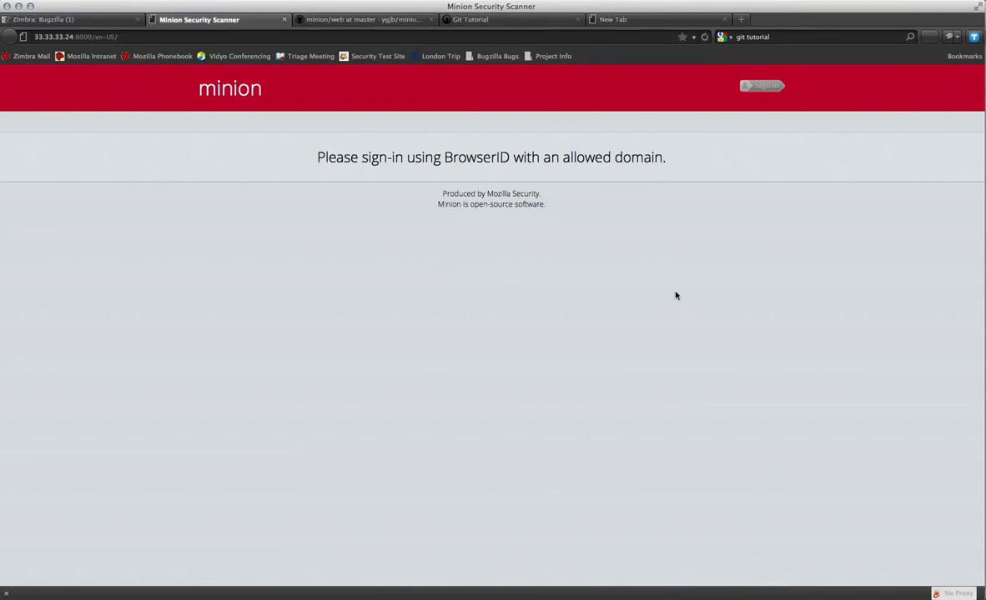
mouse_move(760, 86)
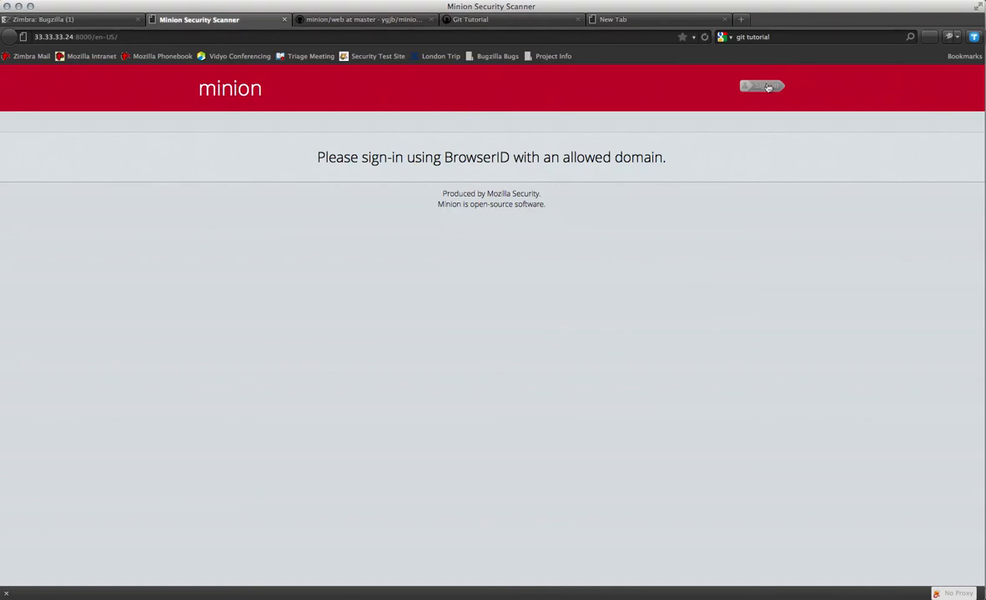
click(760, 87)
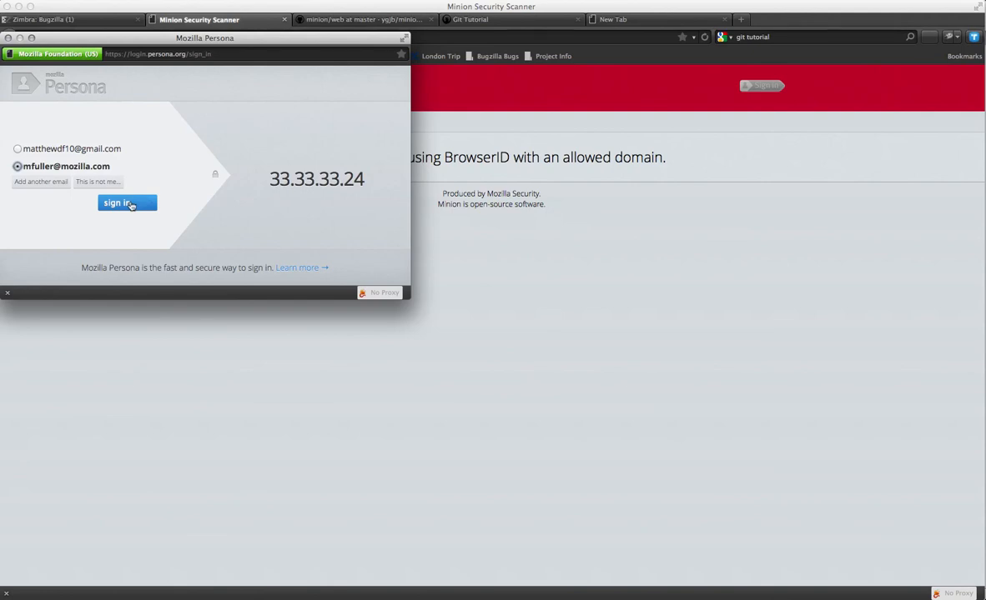
click(127, 203)
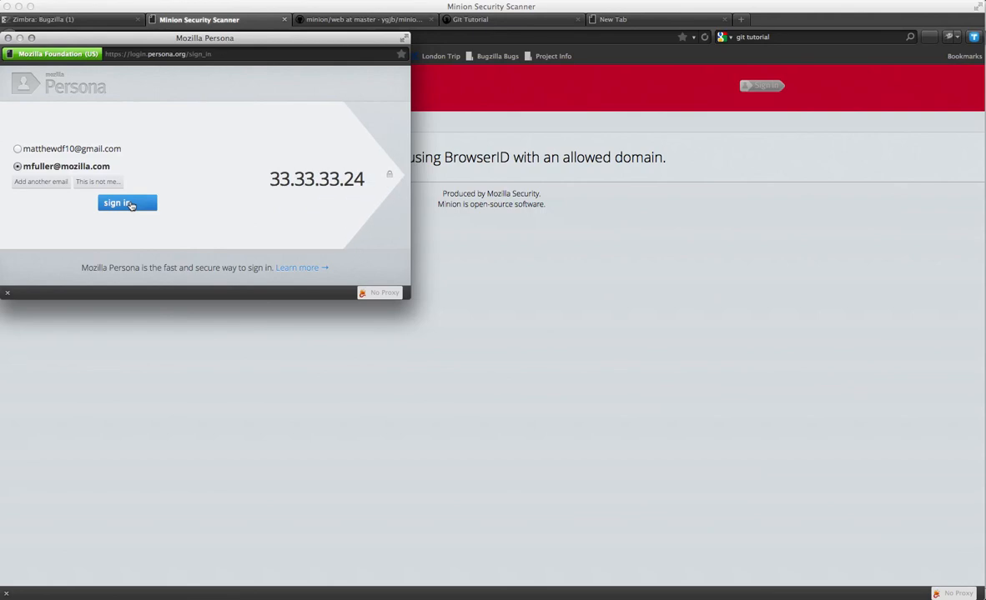
click(127, 203)
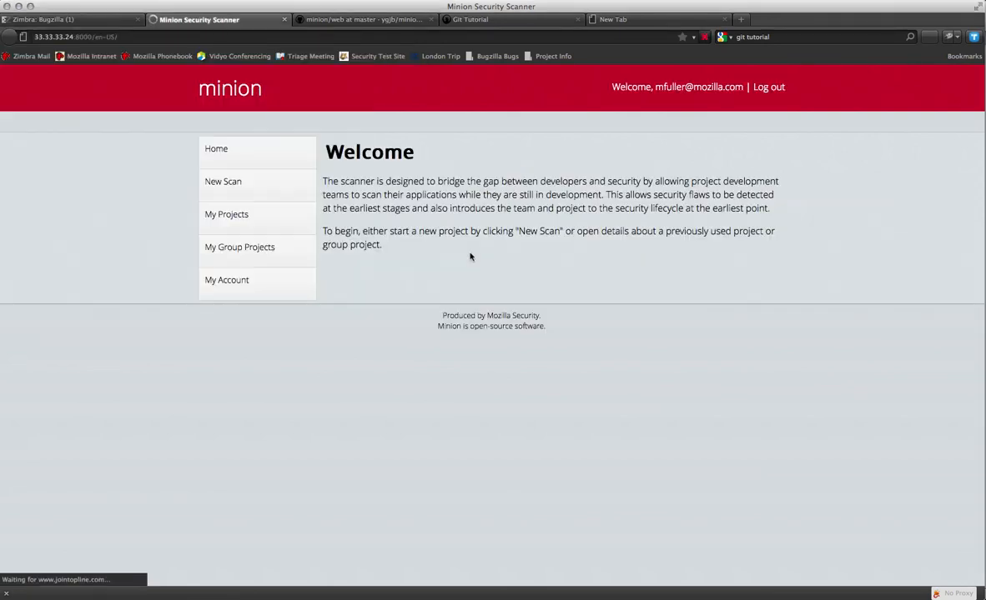
mouse_move(757, 75)
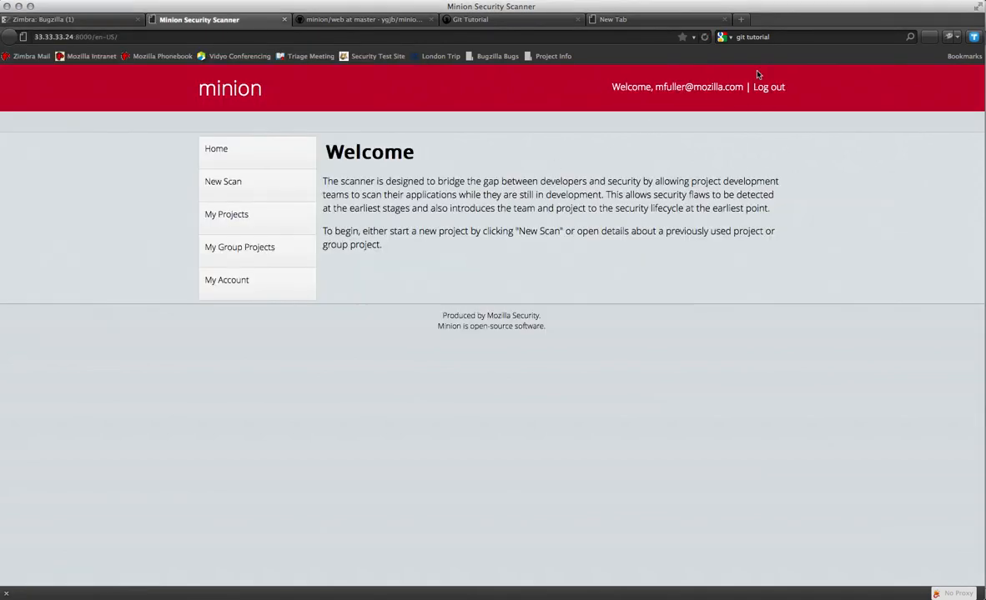
- Log out of Minion and attempt a Persona sign-in with the gmail.com address, which is refused
click(767, 86)
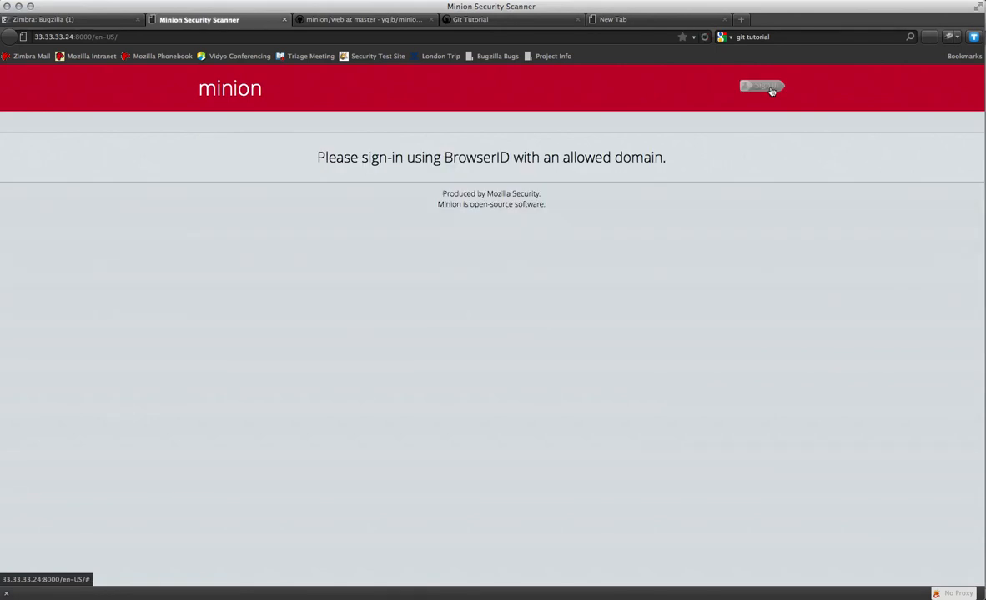
click(760, 86)
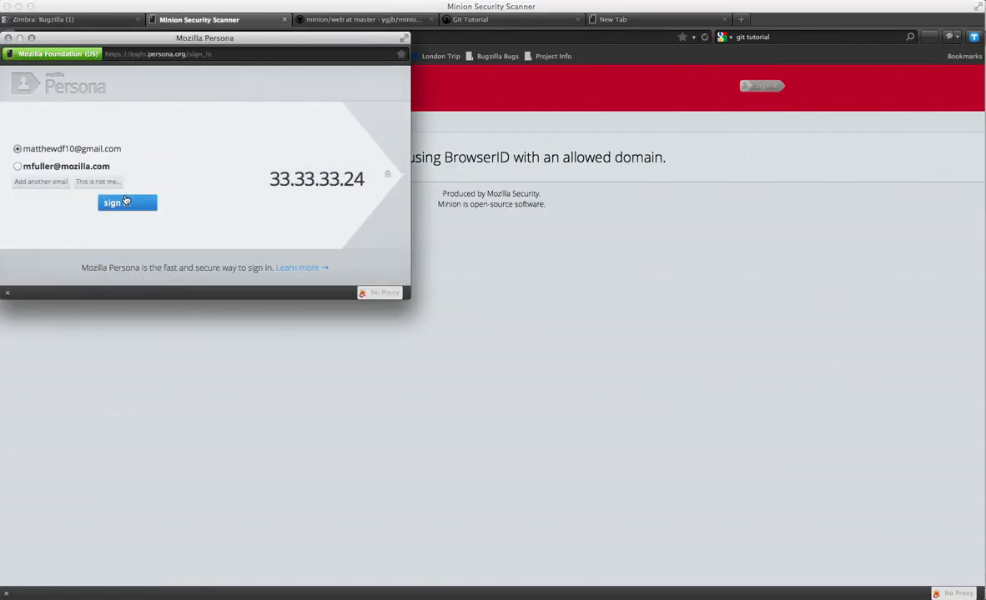
click(127, 204)
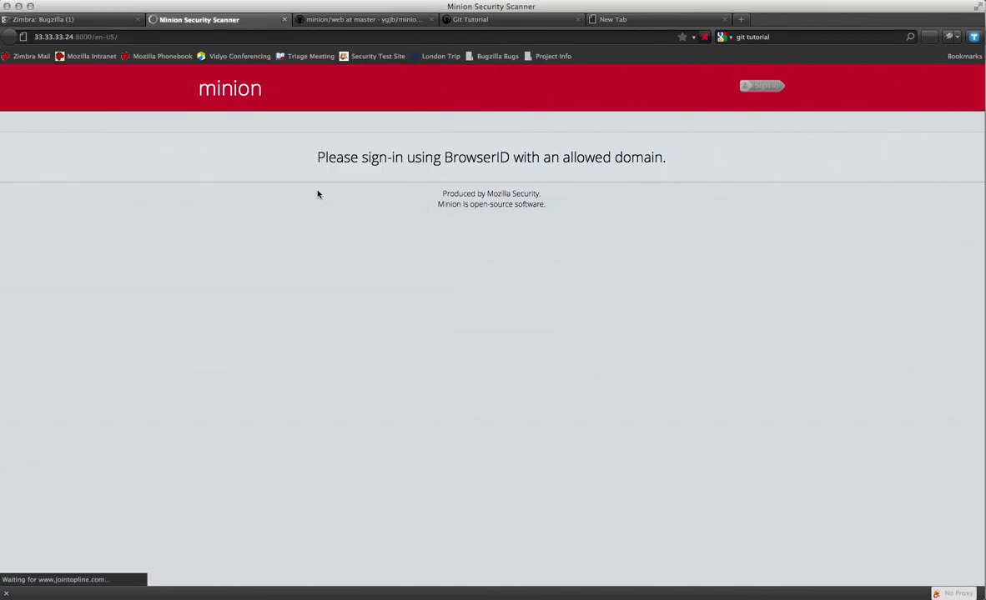
mouse_move(711, 204)
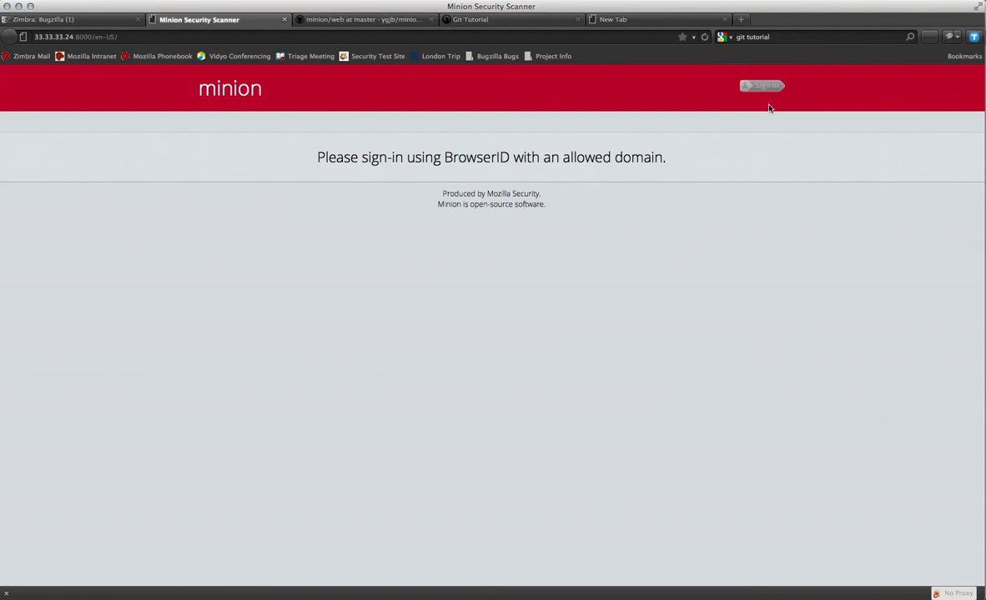
mouse_move(667, 211)
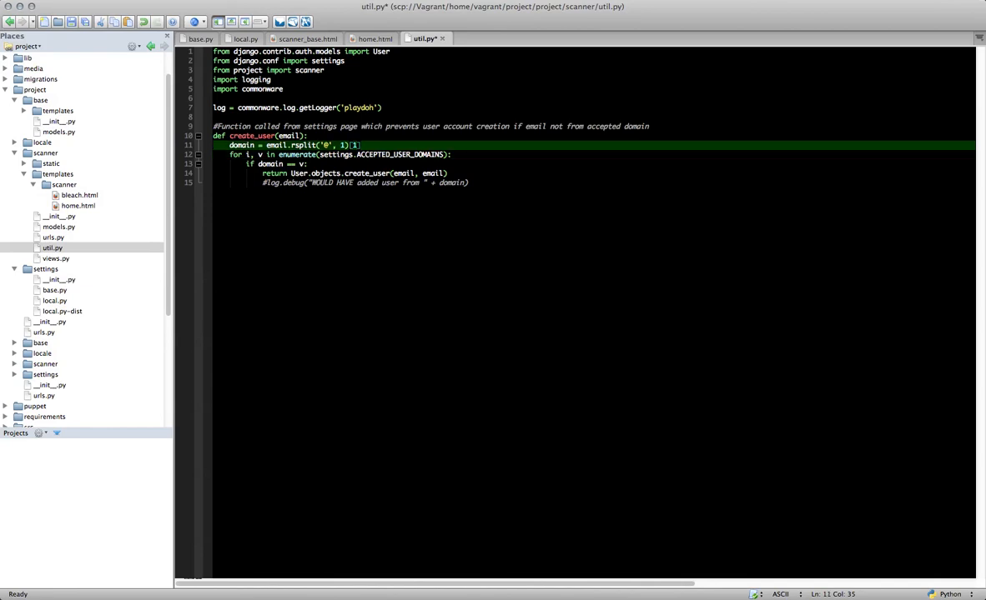
mouse_move(565, 180)
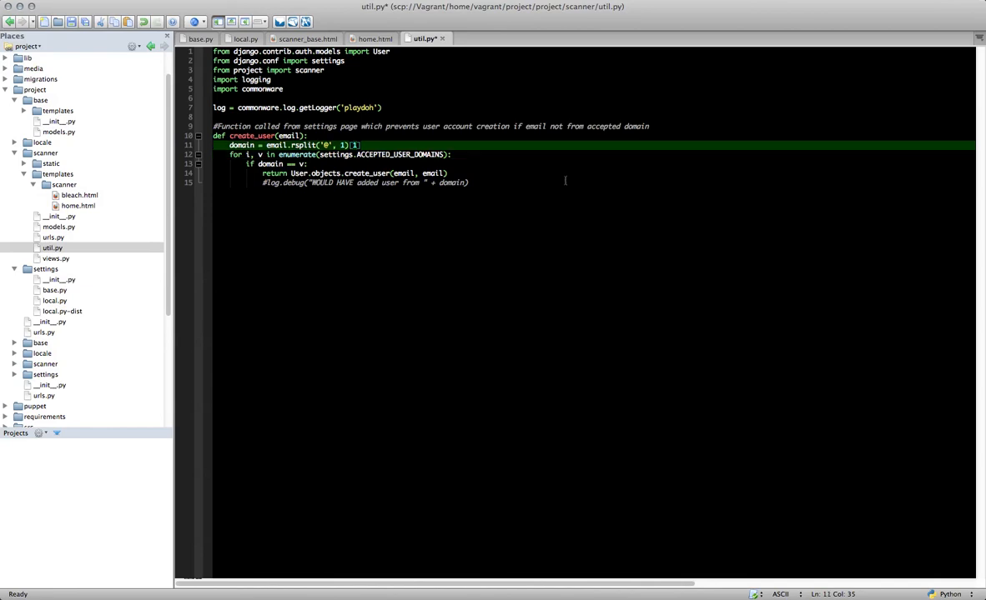
- Place the cursor at the end of create_user's commented-out log.debug line in util.py
click(467, 182)
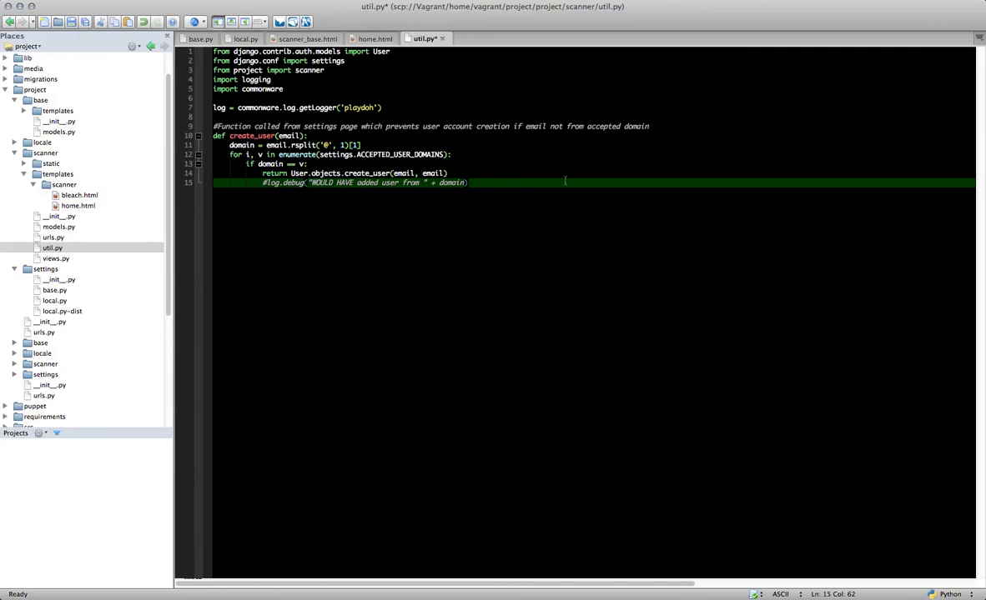